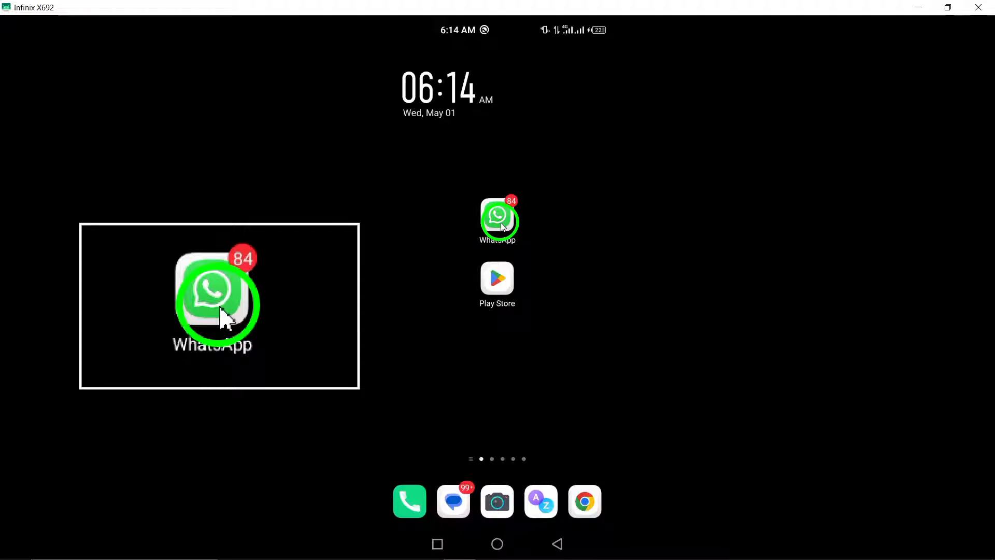
Confirm WhatsApp's Camera permission is set to Allow, then clear all recent apps.
left_click(498, 218)
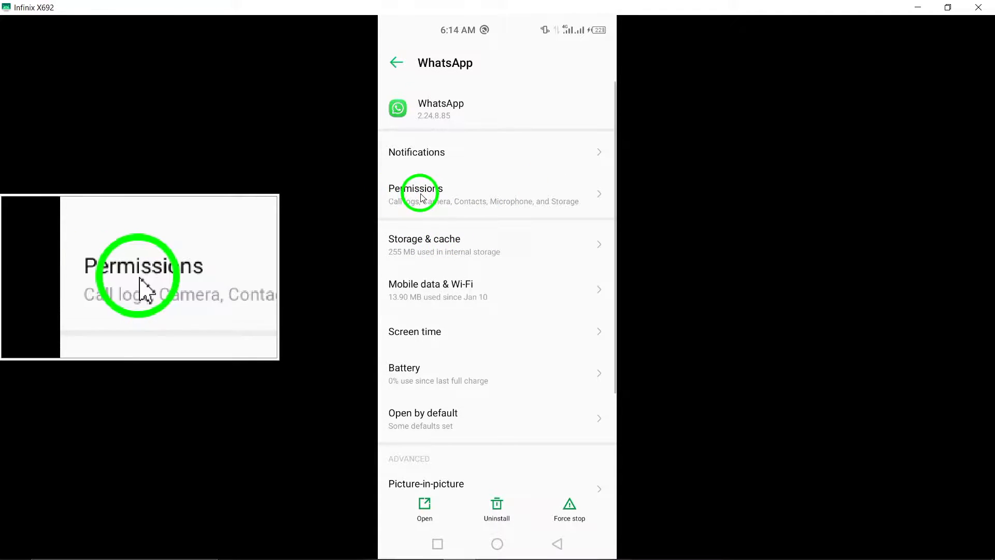
left_click(415, 194)
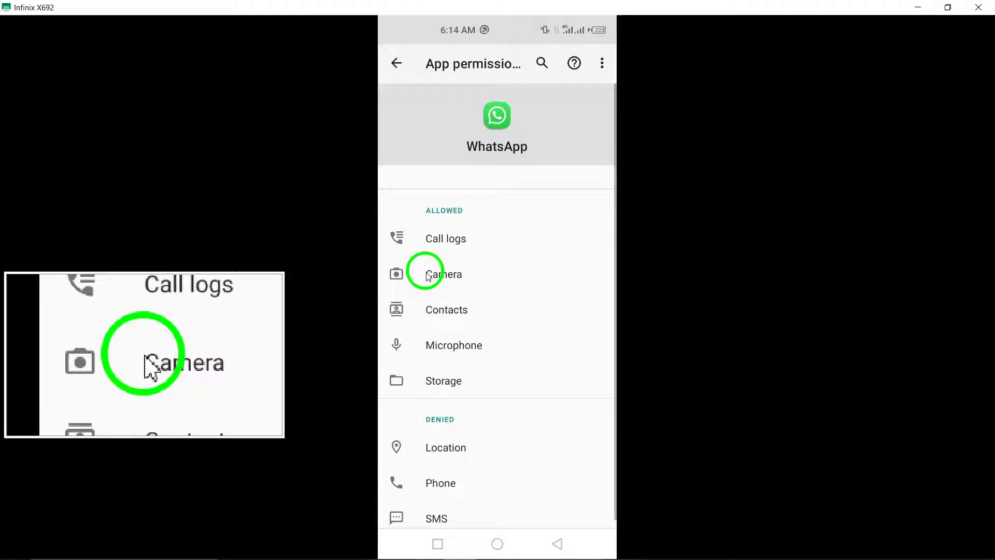
left_click(444, 274)
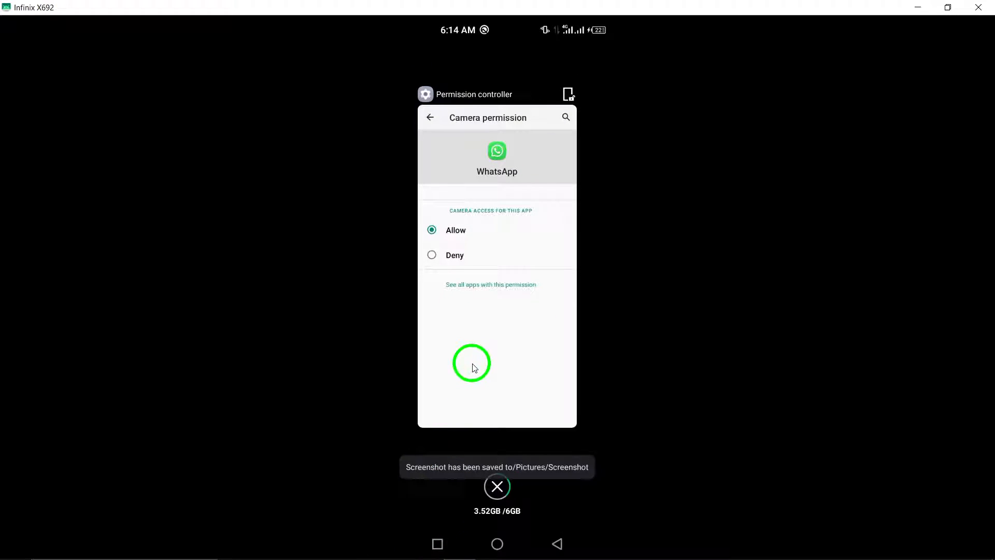
left_click(496, 543)
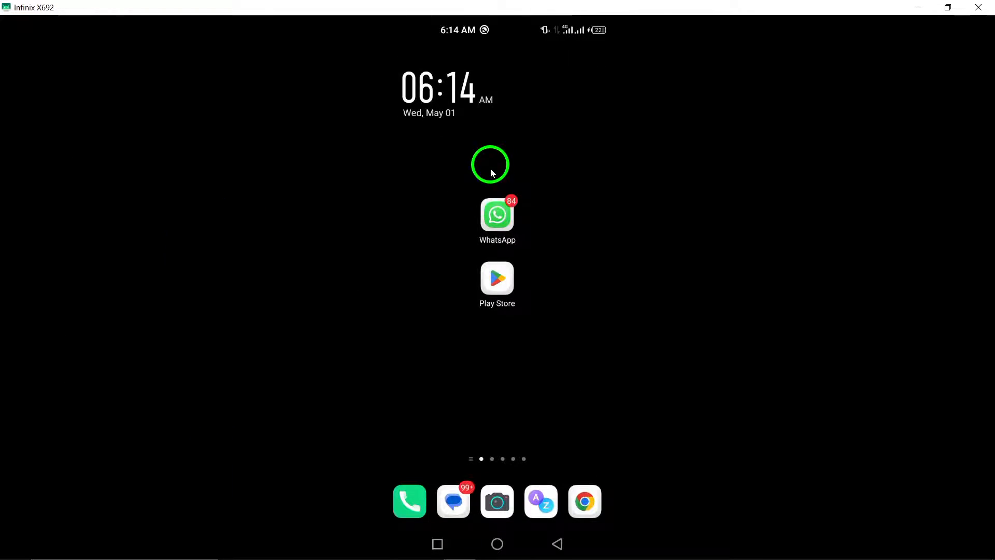
left_click(437, 544)
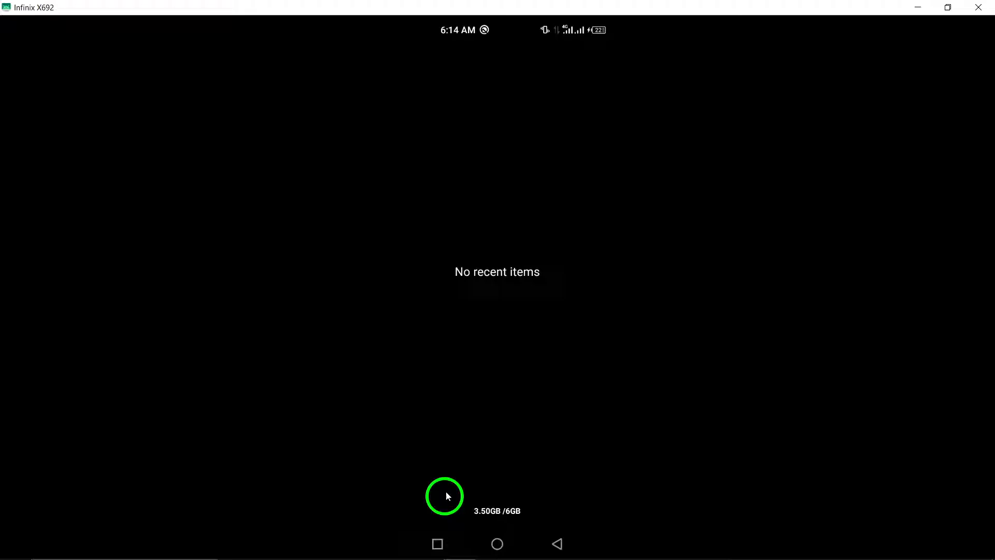
mouse_move(451, 255)
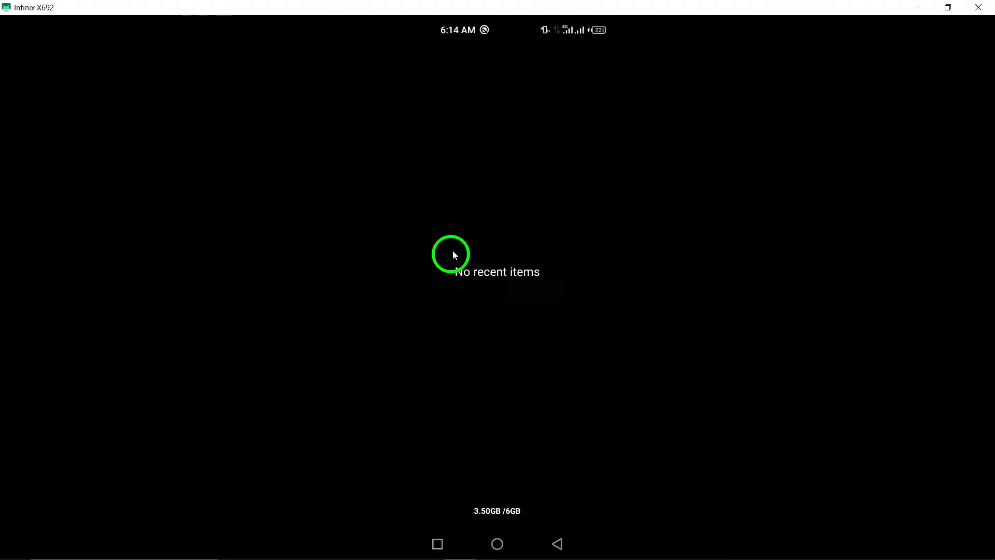
left_click(497, 544)
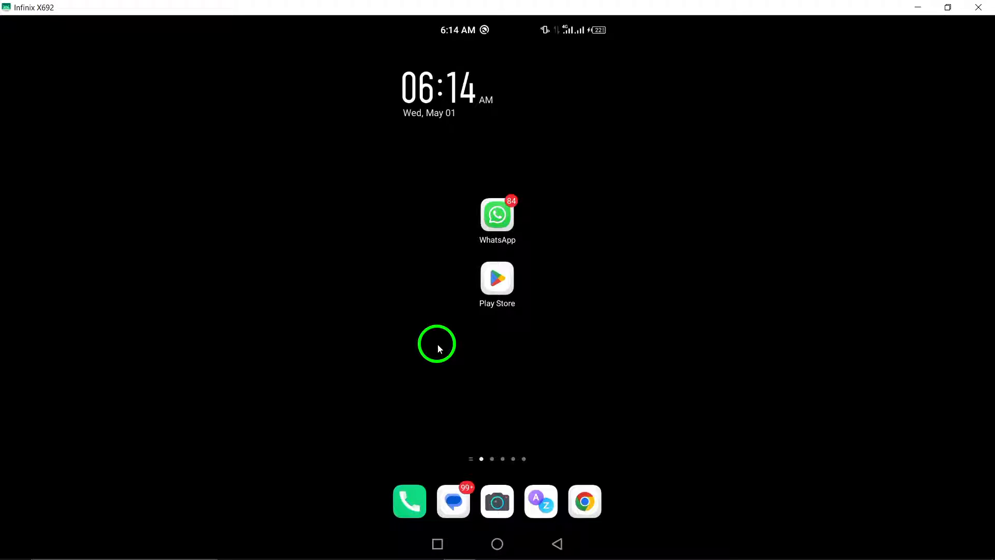
Reach WhatsApp's App info page via the long-press shortcut menu on its home-screen icon.
left_click(497, 214)
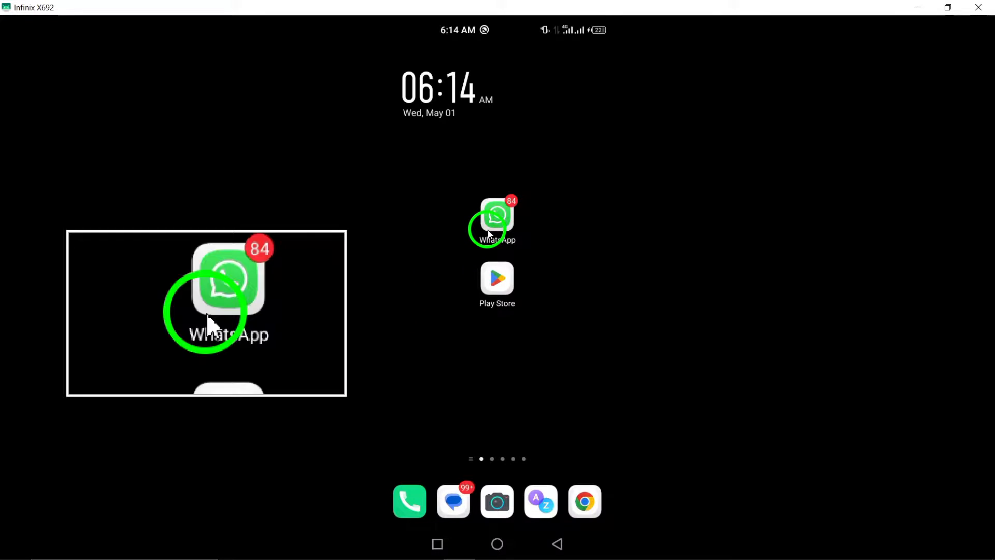
left_click(497, 222)
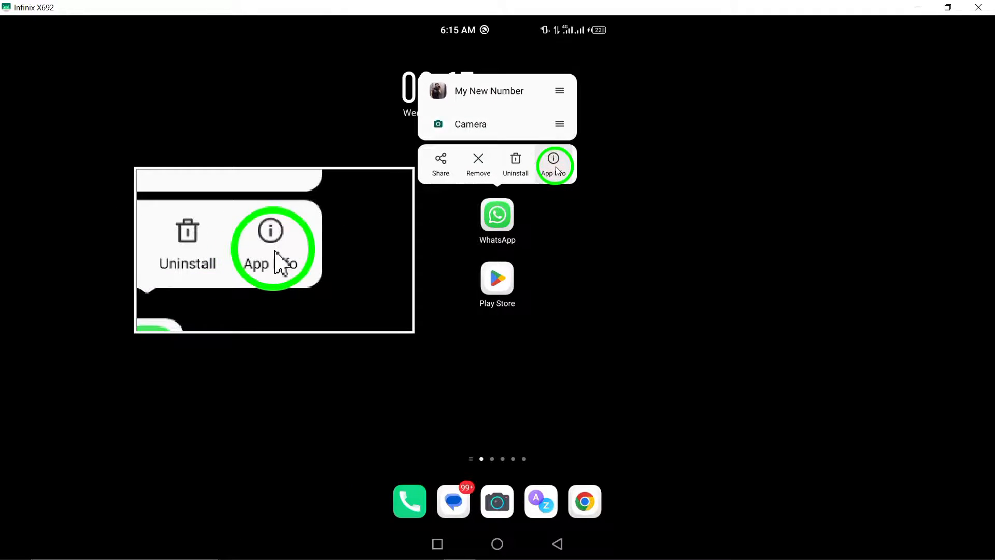
left_click(554, 164)
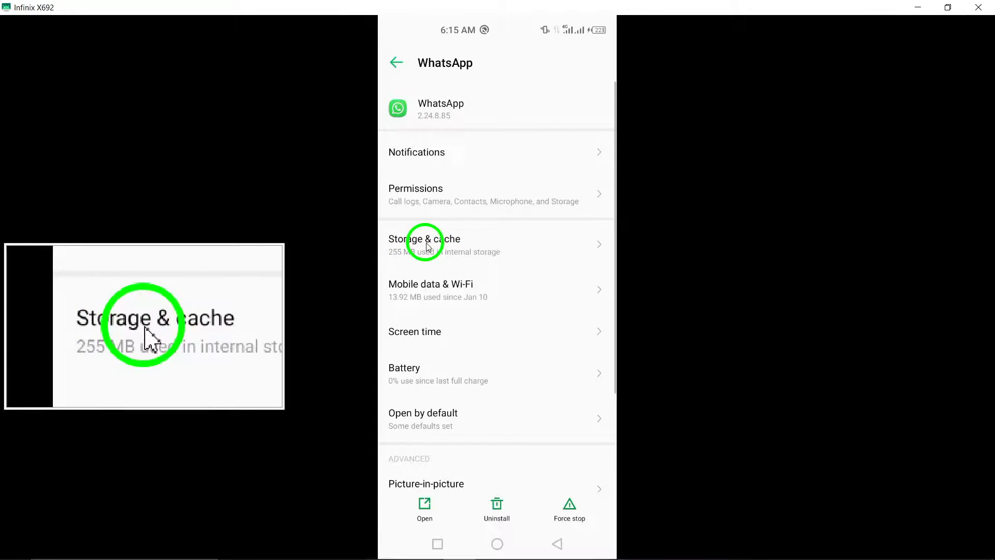
View WhatsApp's Storage & cache breakdown (6.42 MB cache, 255 MB total), then leave Settings.
left_click(425, 245)
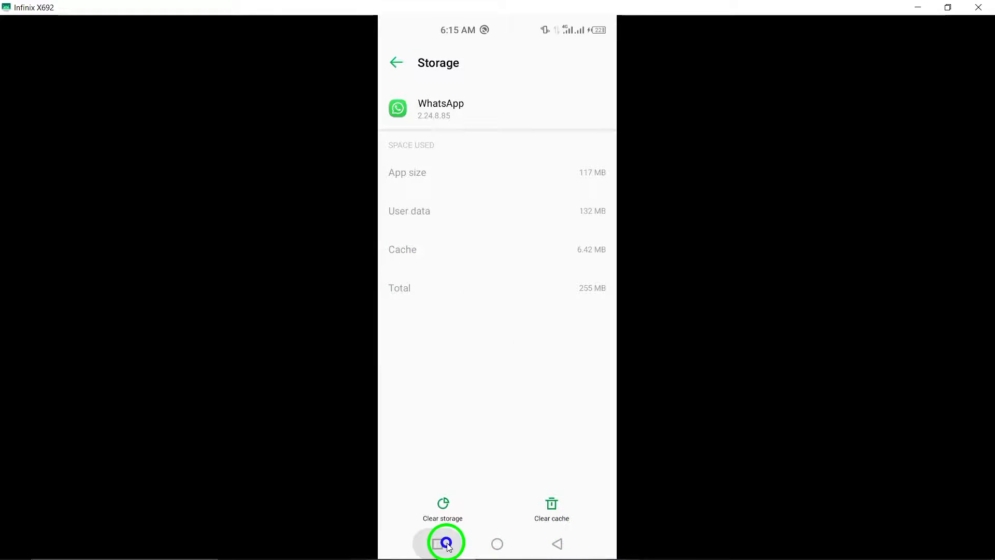
left_click(497, 545)
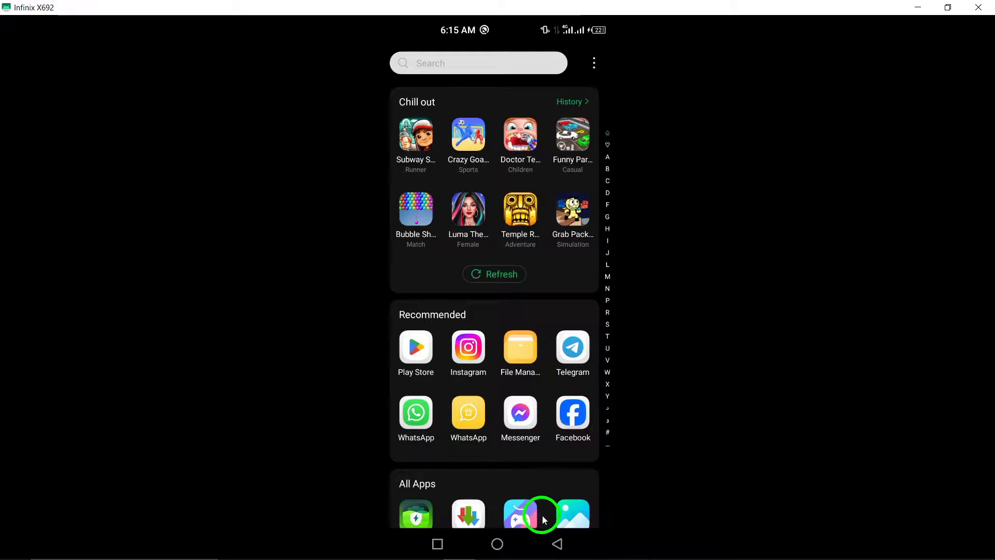
Find WhatsApp Messenger in Play Store via the 'whatsapp' history search, confirm it is installed with no update, and go home.
left_click(497, 545)
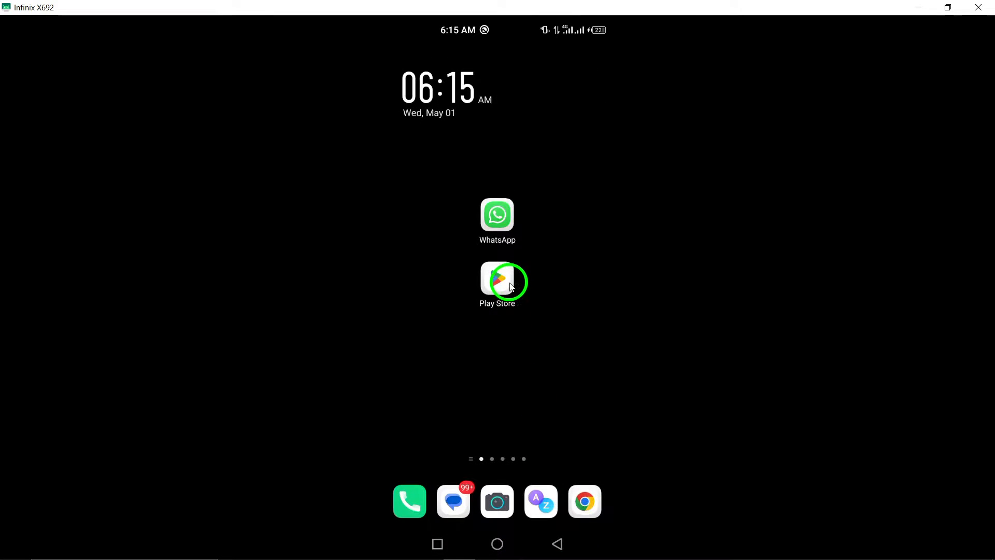
left_click(497, 279)
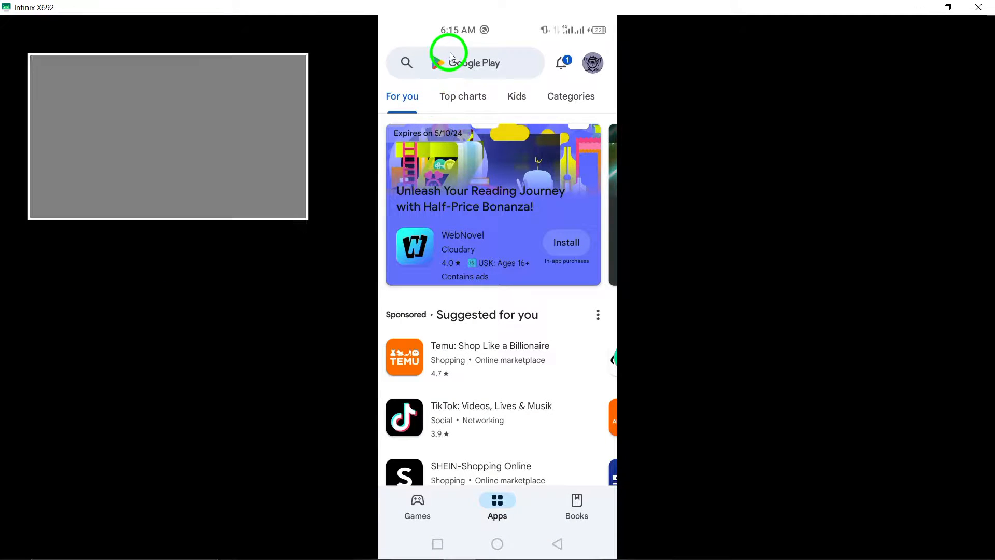
left_click(469, 63)
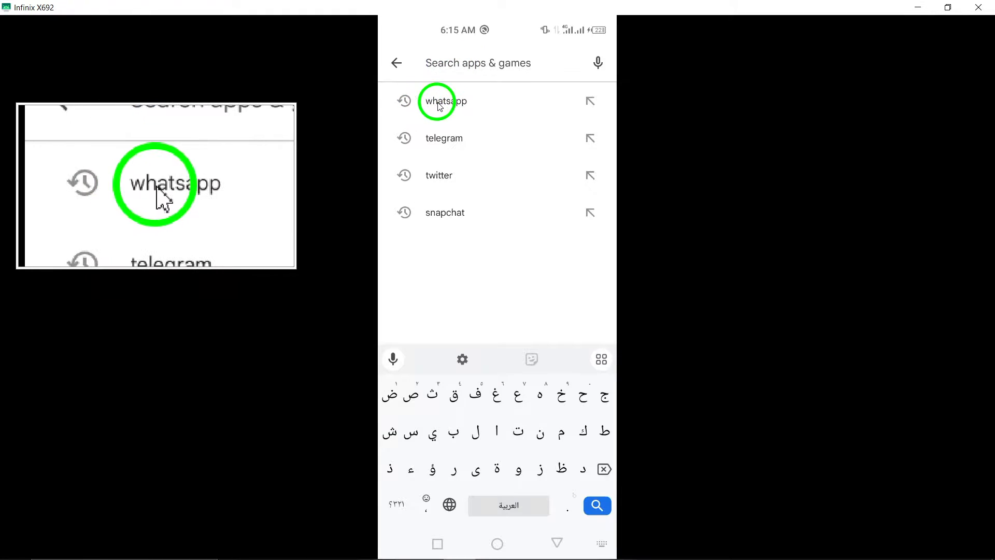
left_click(442, 100)
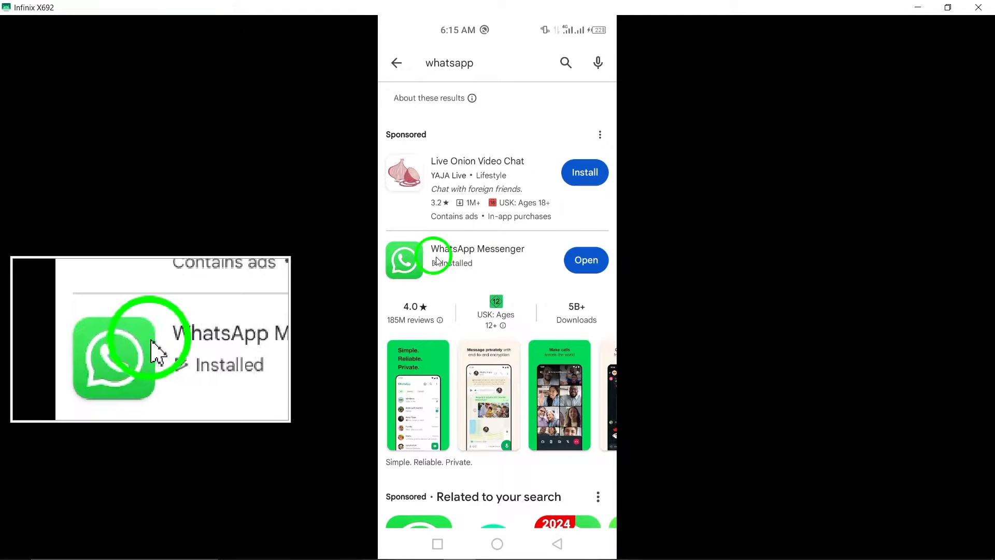
left_click(477, 248)
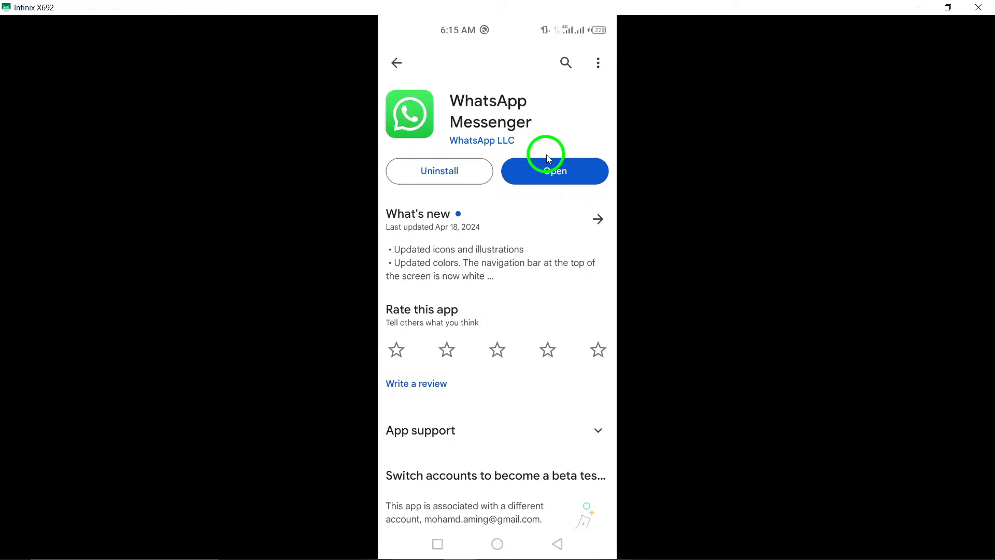
mouse_move(438, 545)
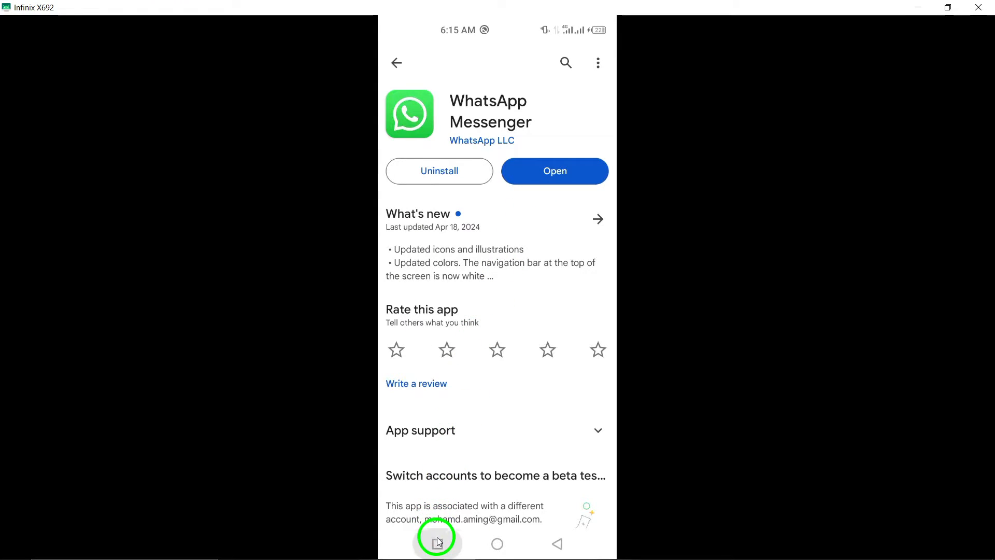
left_click(496, 544)
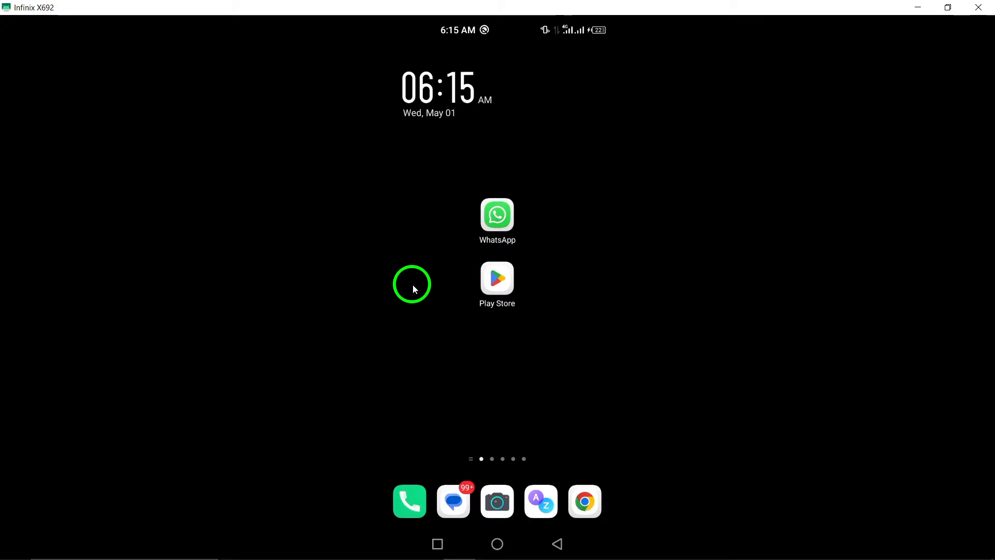
mouse_move(425, 276)
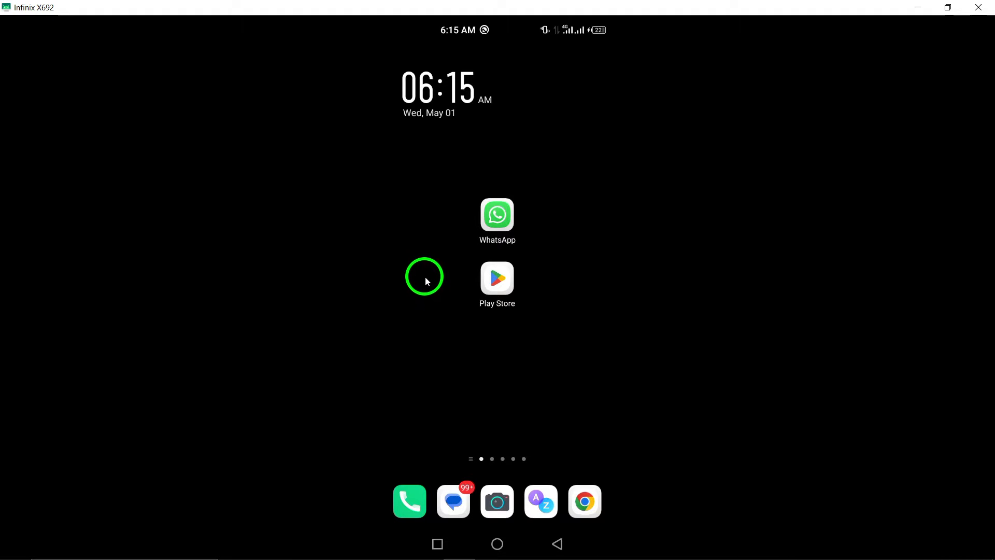